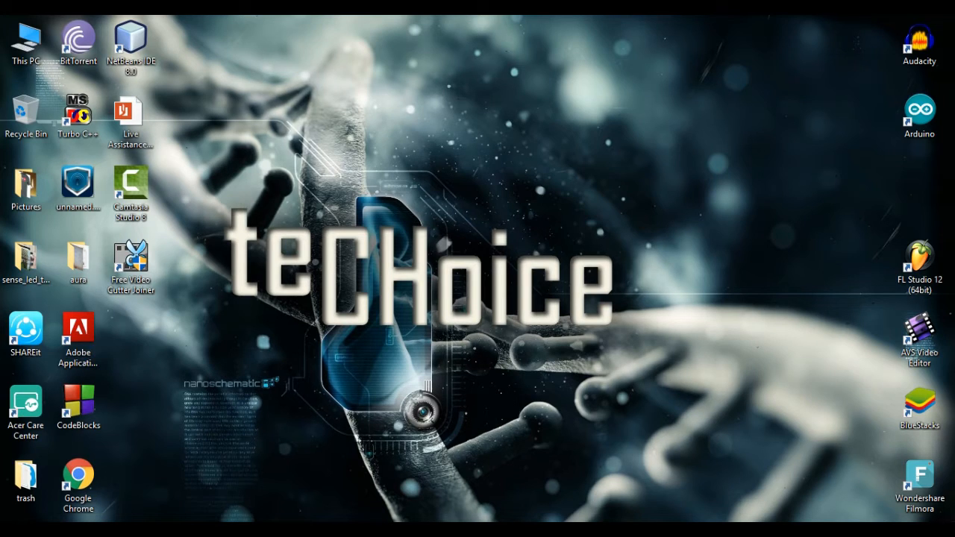
# Step: Launch Google Chrome from the desktop shortcut
pyautogui.doubleClick(78, 481)
pyautogui.write('rabb.it')
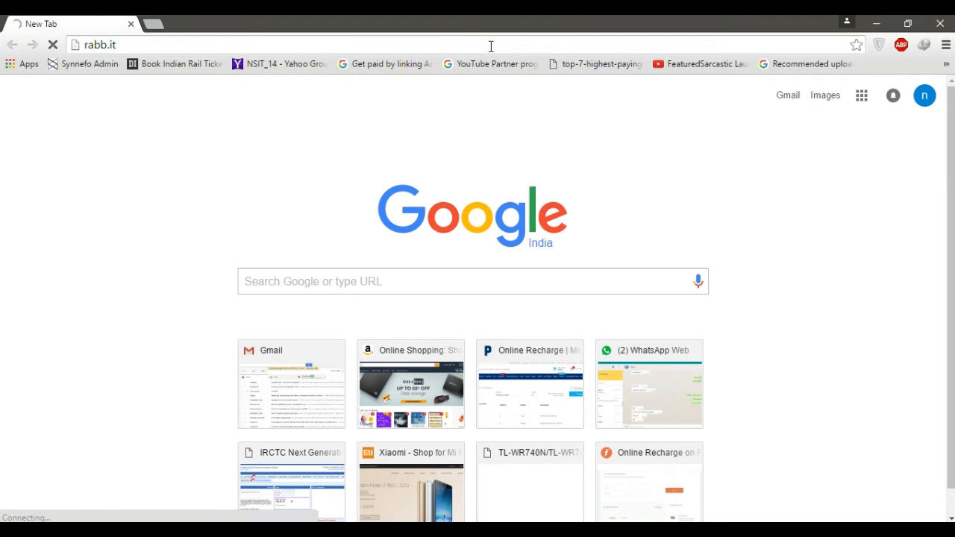
# Step: Load rabb.it, start a chat room via Chat Now and choose 'Decide what to watch'
pyautogui.press('Return')
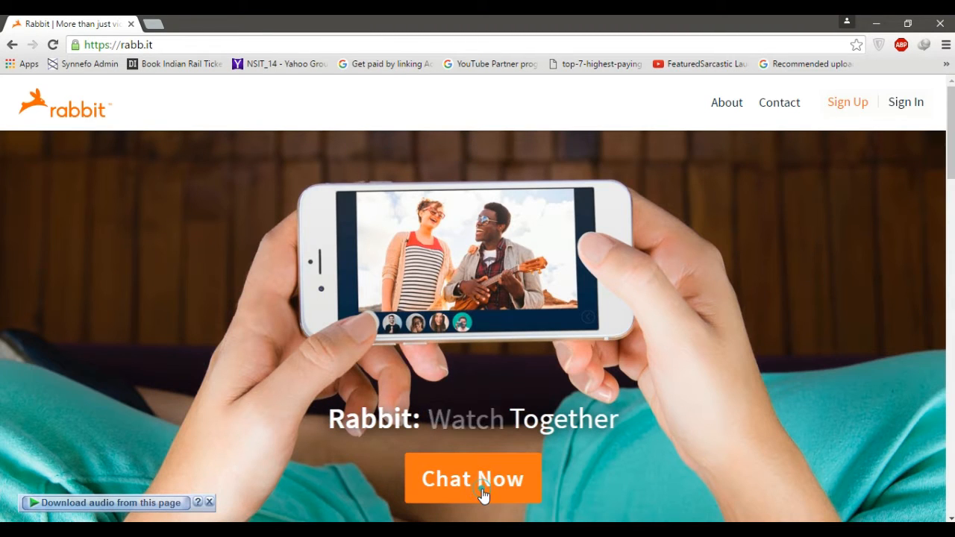
pyautogui.click(473, 478)
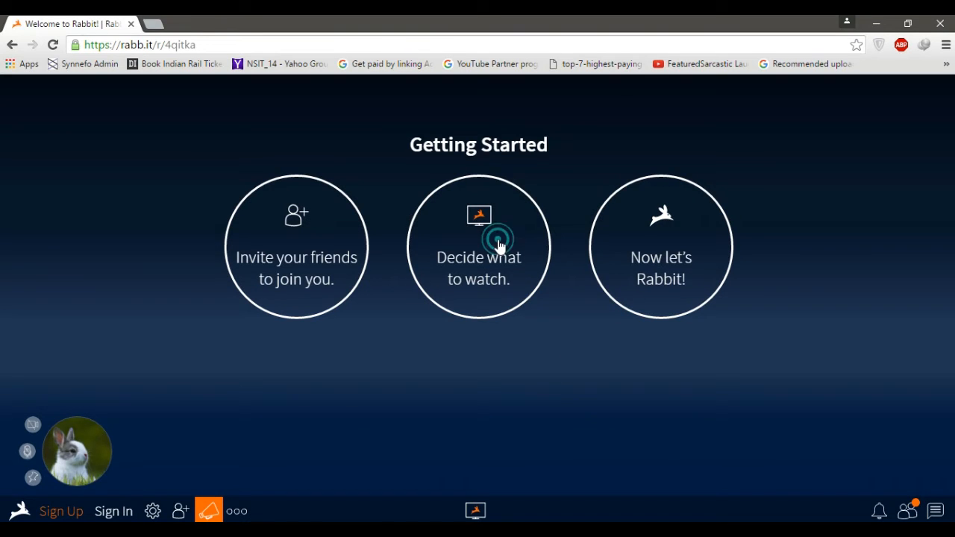
pyautogui.click(478, 239)
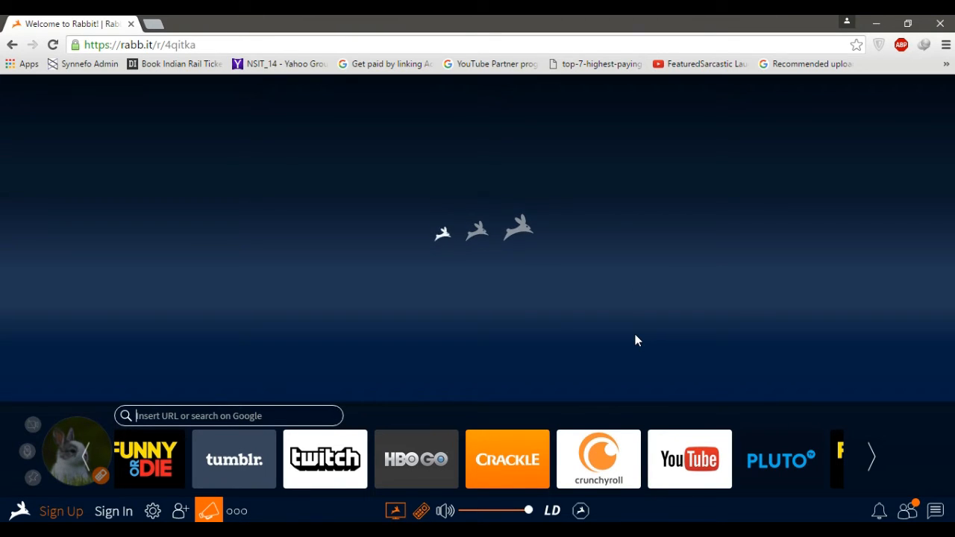
# Step: Launch the shared YouTube browser and set stream quality to Low Definition
pyautogui.click(690, 460)
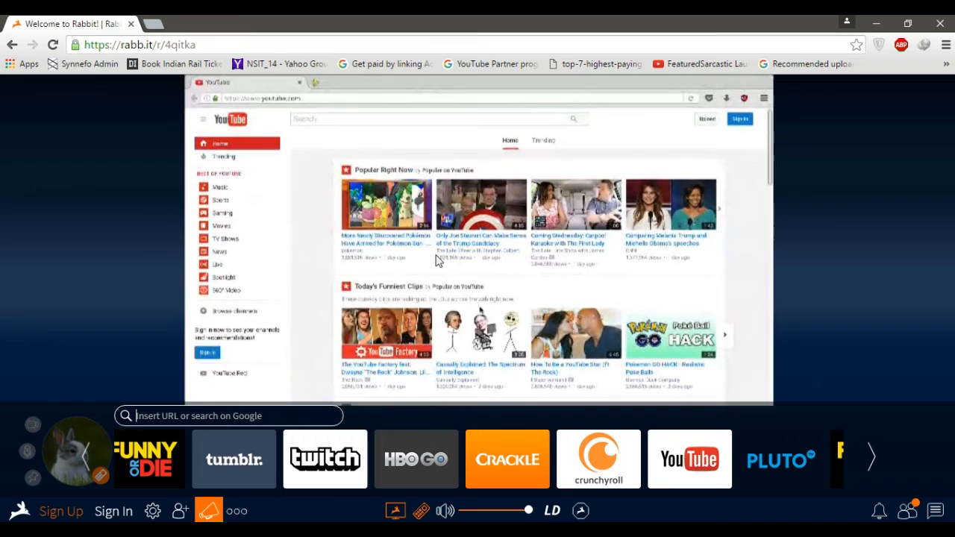
pyautogui.click(553, 510)
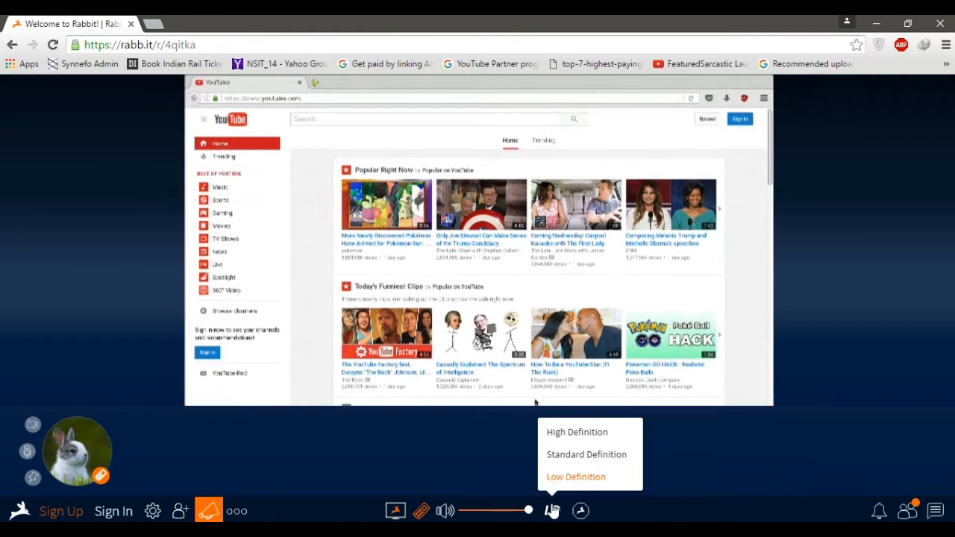
pyautogui.click(586, 454)
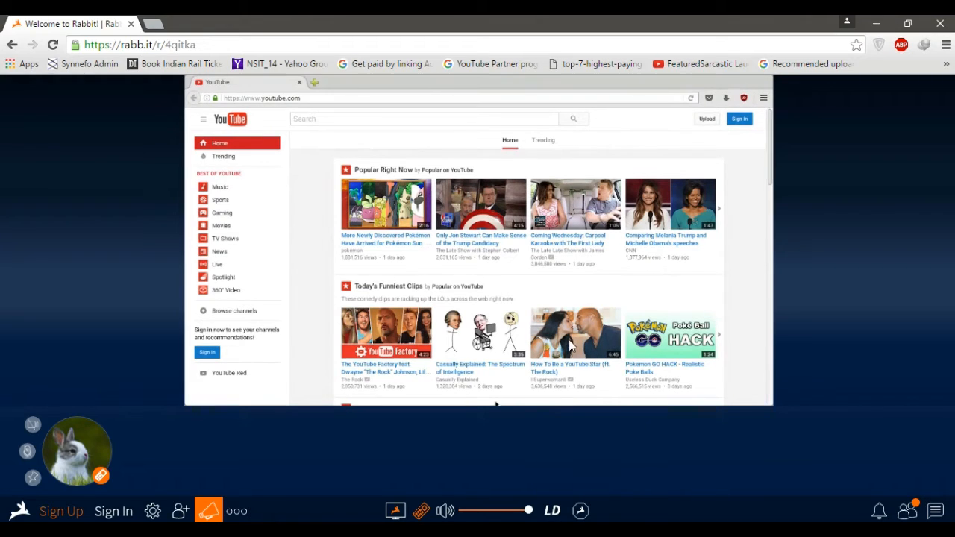
pyautogui.moveTo(347, 110)
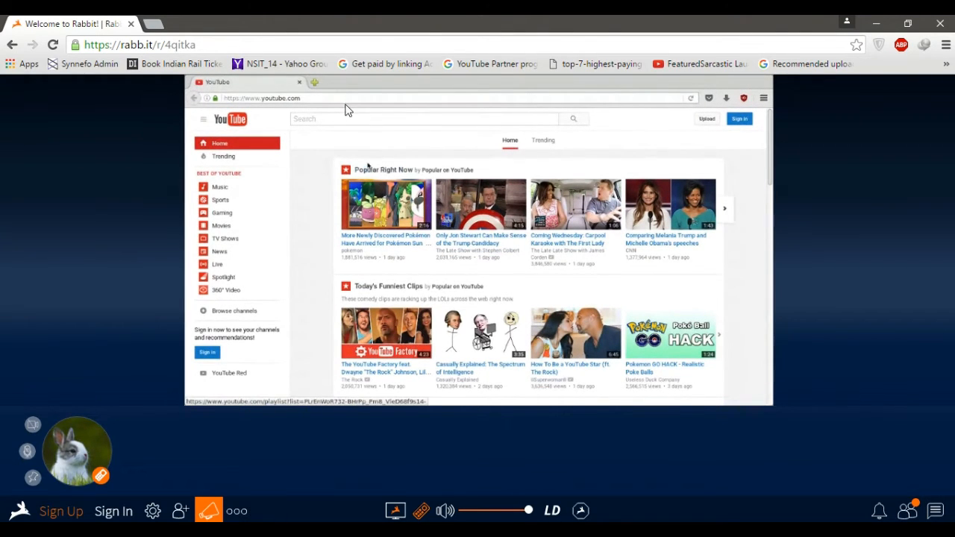
pyautogui.click(335, 99)
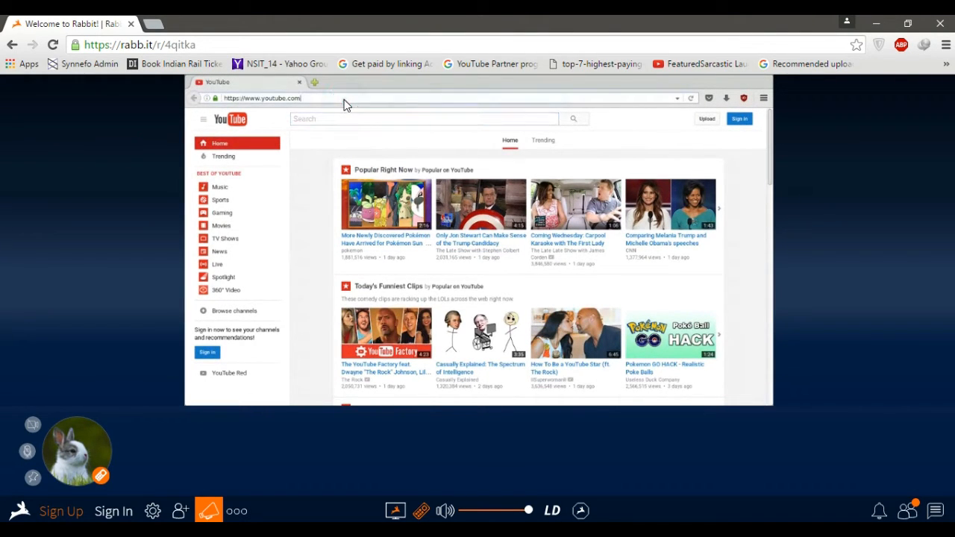
# Step: Run speedtest.net in the shared browser (about 428.86 down / 859.75 up Mbps), then return to rabb.it
pyautogui.write('speedtest.net')
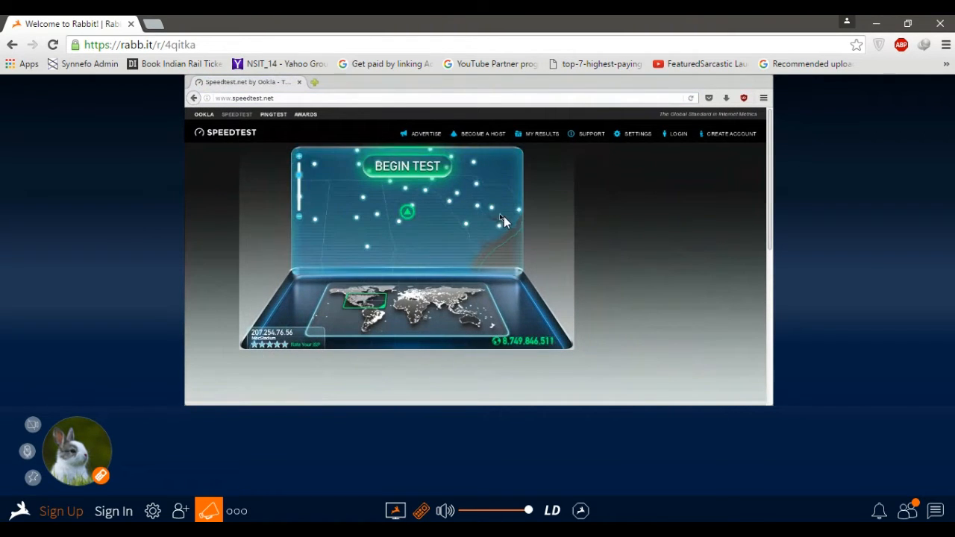
pyautogui.click(407, 166)
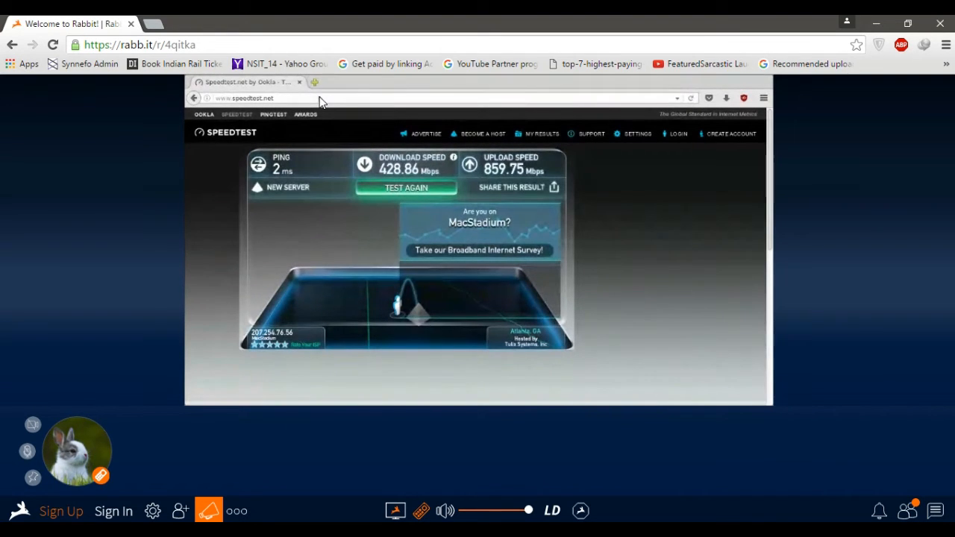
pyautogui.click(257, 98)
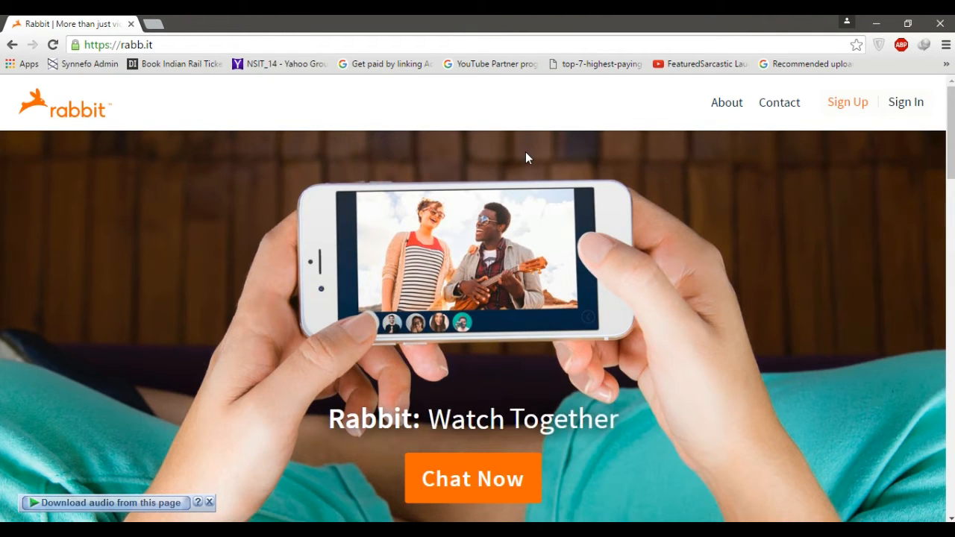
# Step: Start a new room via Chat Now and launch its shared browser from the YouTube tile
pyautogui.click(472, 478)
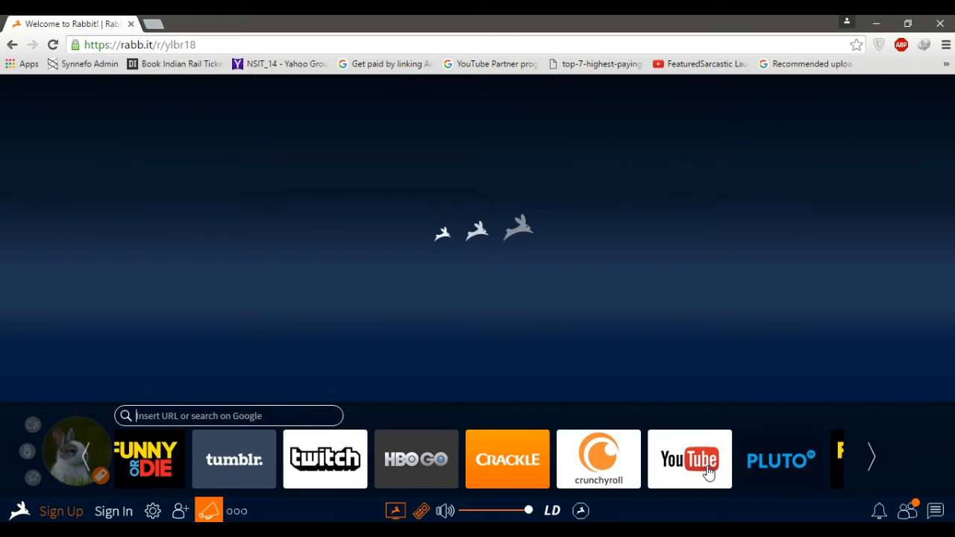
pyautogui.click(690, 460)
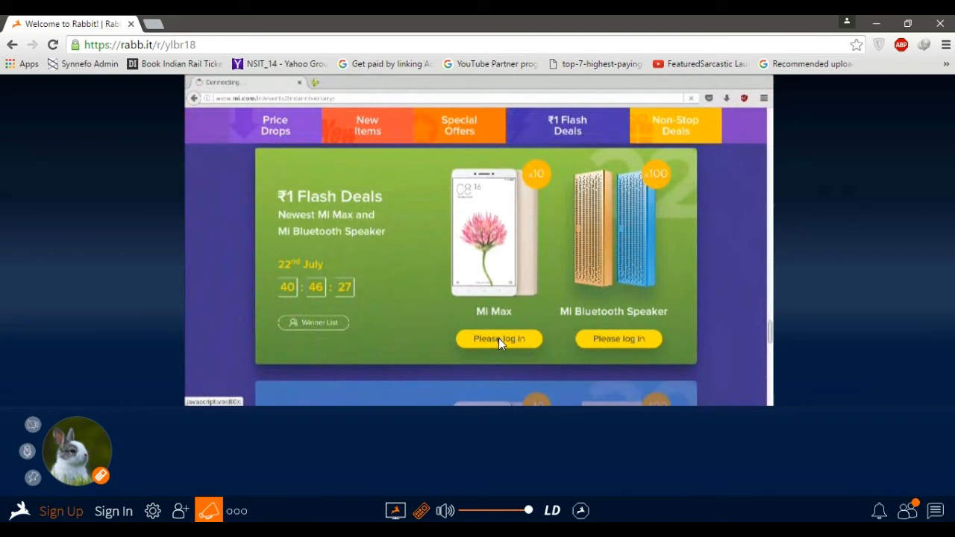
# Step: Log in from the Mi Max deal and submit the Mi Account sign-in
pyautogui.click(499, 339)
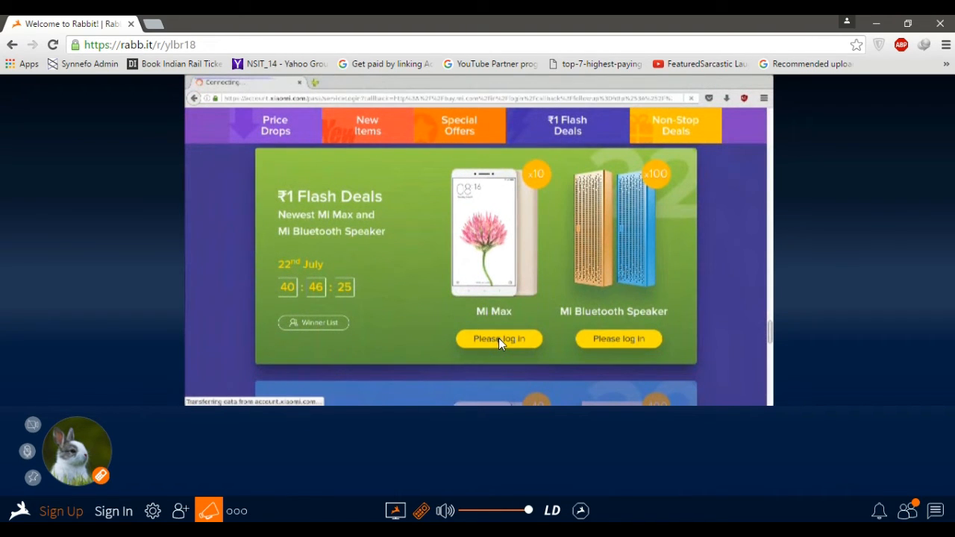
pyautogui.click(498, 339)
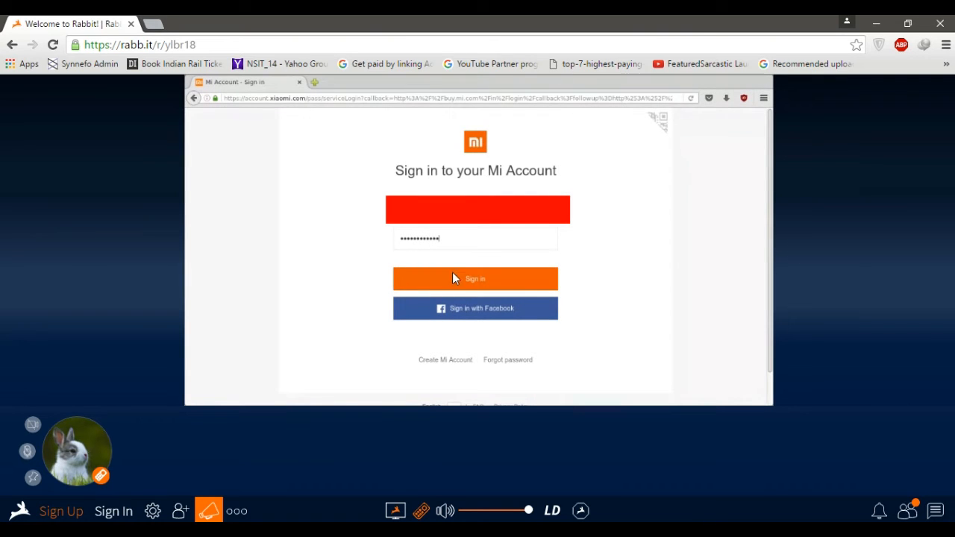
pyautogui.click(475, 279)
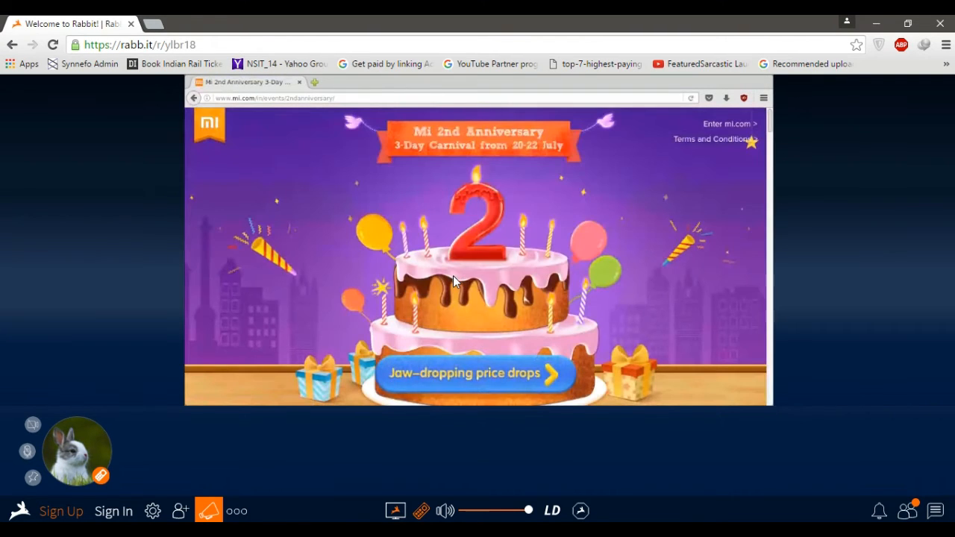
# Step: Browse the ₹1 Flash Deals countdown for Redmi Note 3 and Mi Band, ending at the Mi Max offer
pyautogui.scroll(-3)
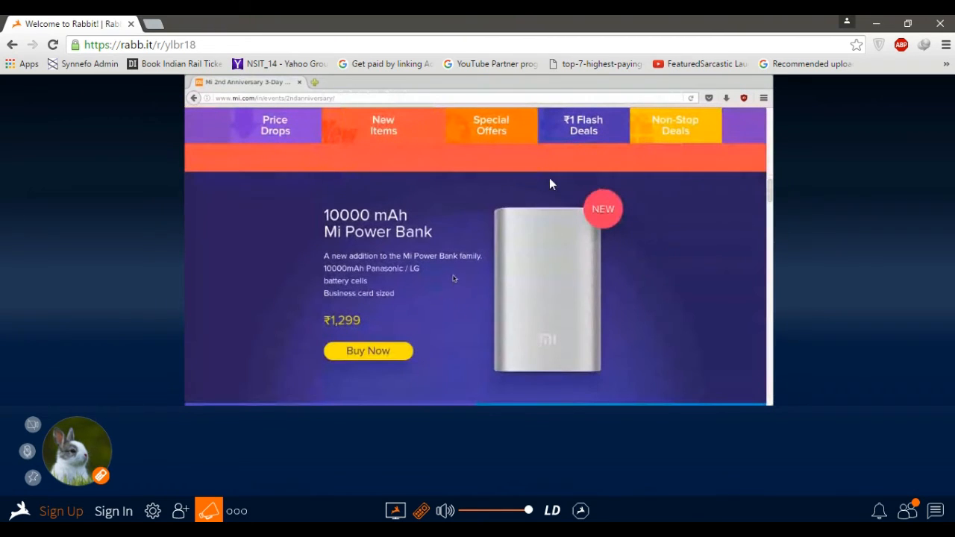
pyautogui.click(583, 125)
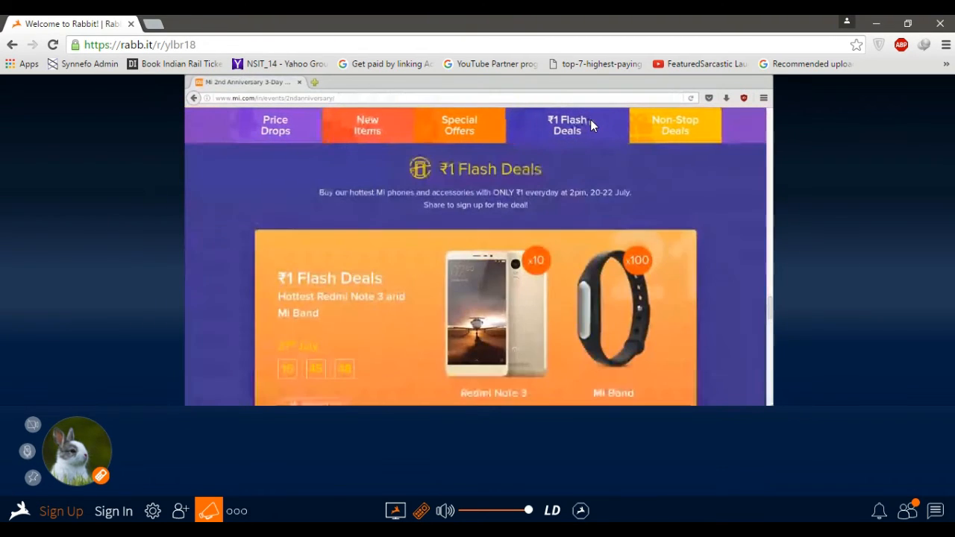
pyautogui.scroll(-3)
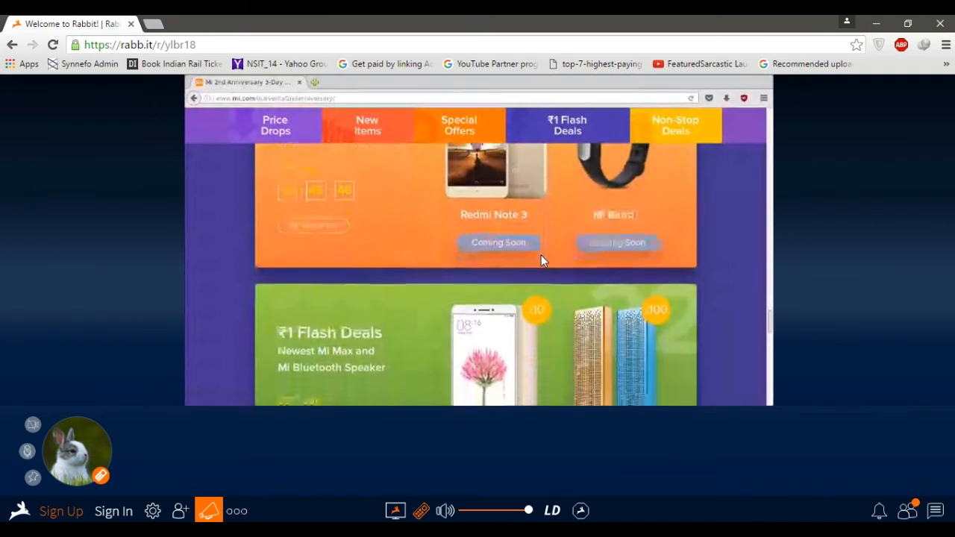
pyautogui.scroll(-3)
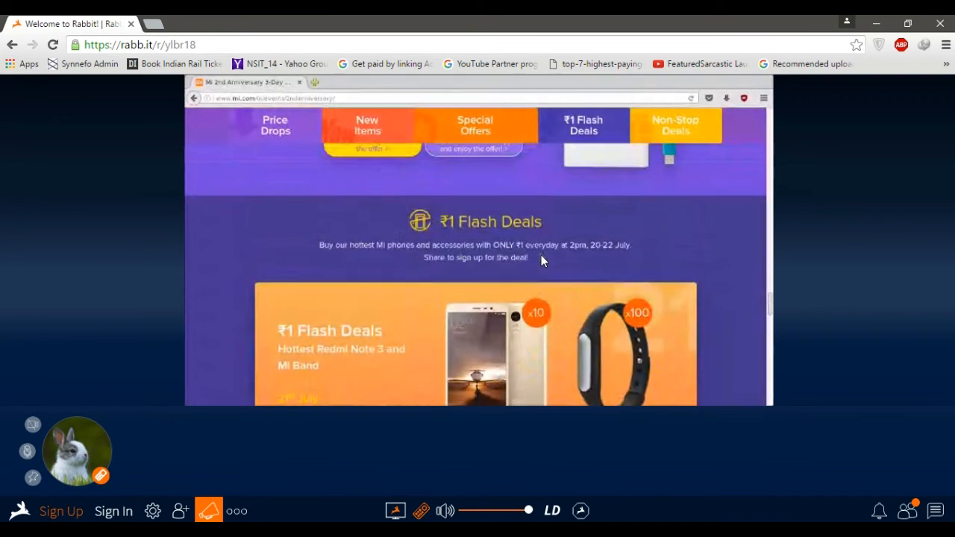
pyautogui.scroll(-3)
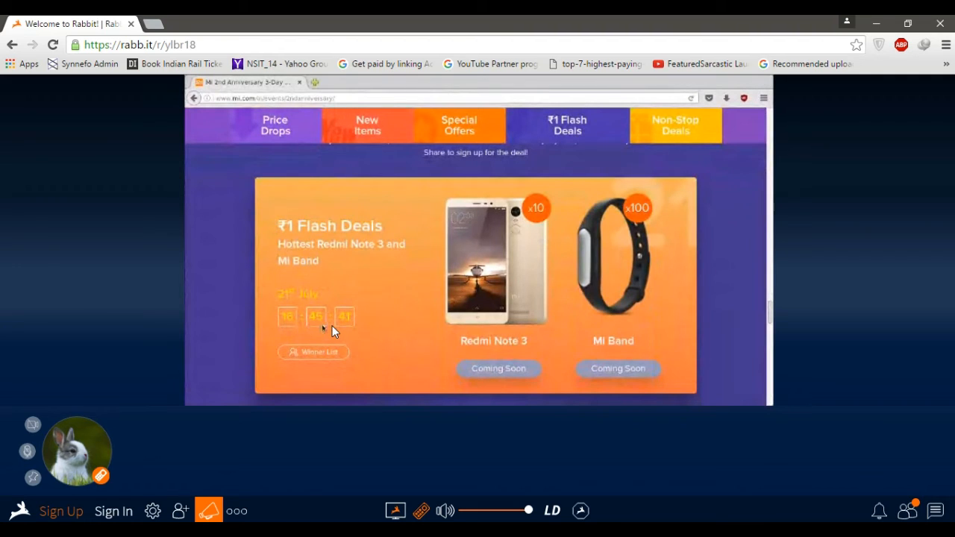
pyautogui.moveTo(386, 341)
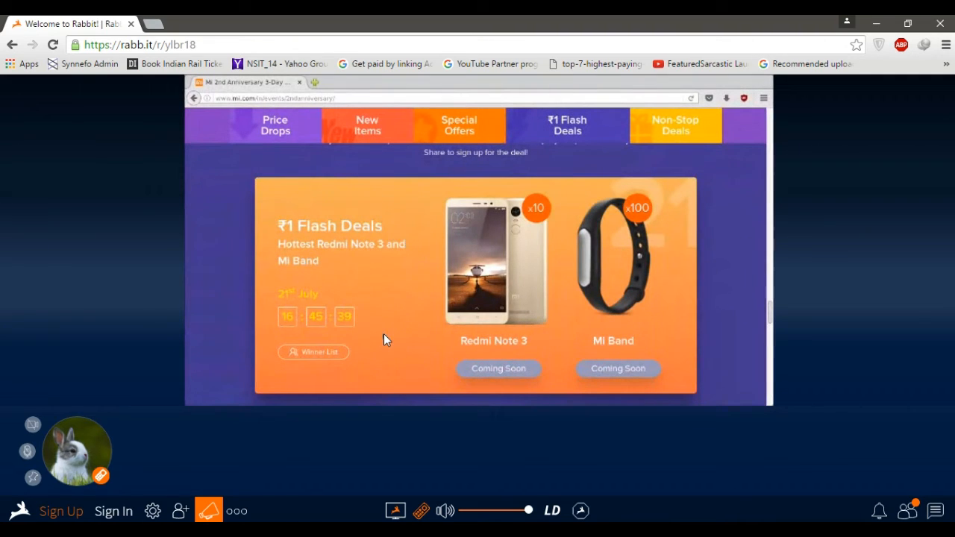
pyautogui.moveTo(480, 368)
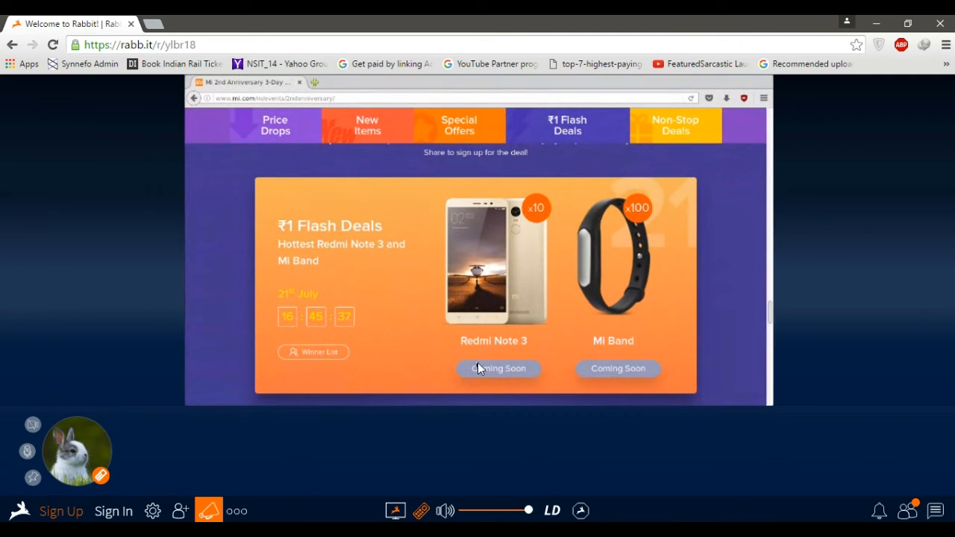
pyautogui.moveTo(499, 369)
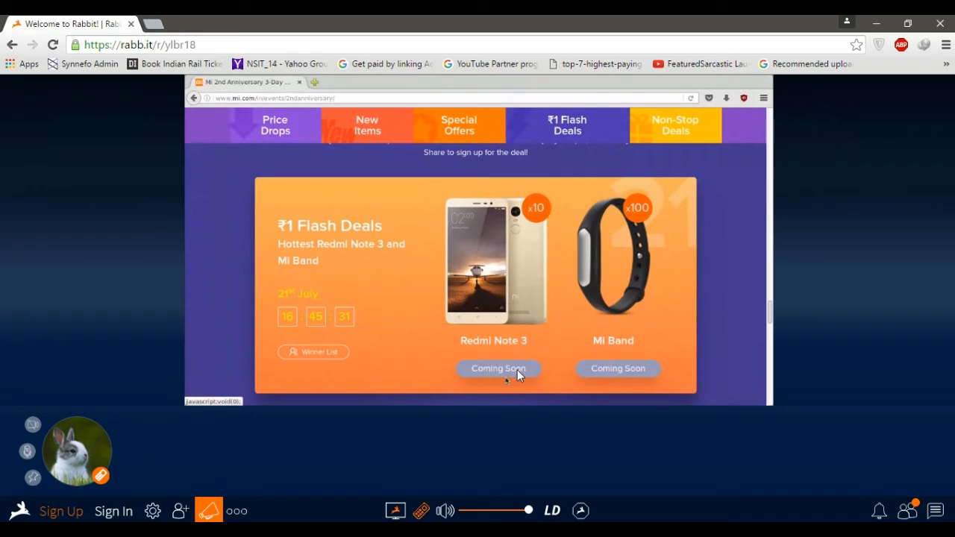
pyautogui.scroll(-3)
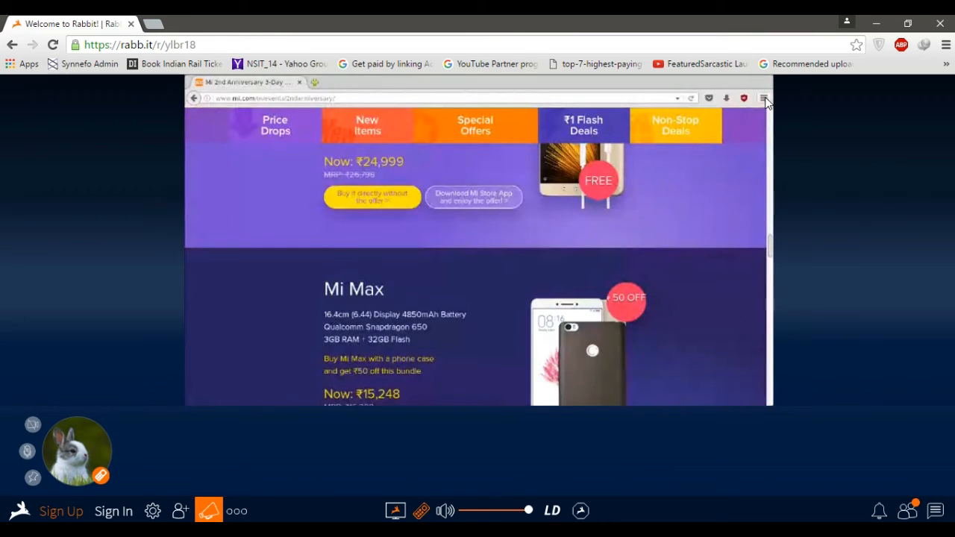
# Step: Bring up the Web Console through the Firefox Developer menu
pyautogui.click(764, 98)
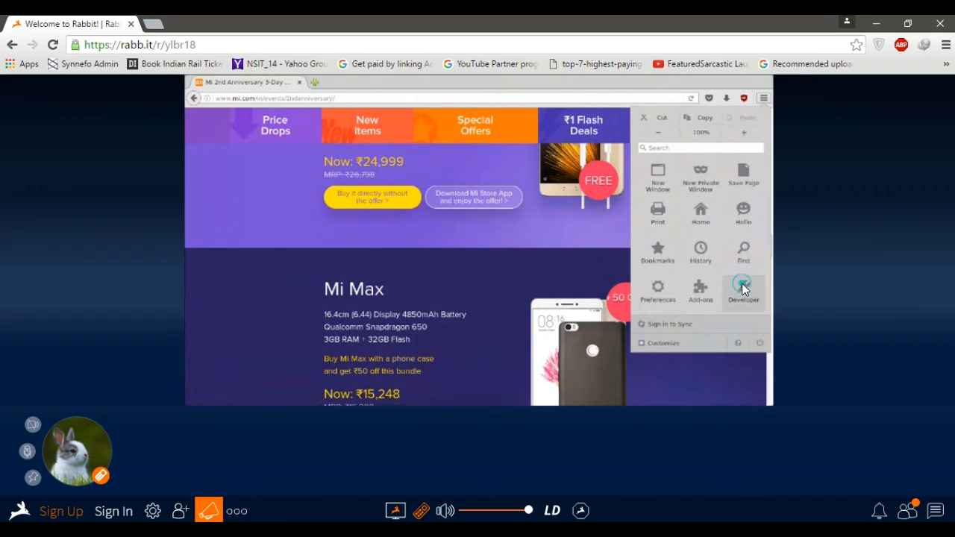
pyautogui.click(743, 290)
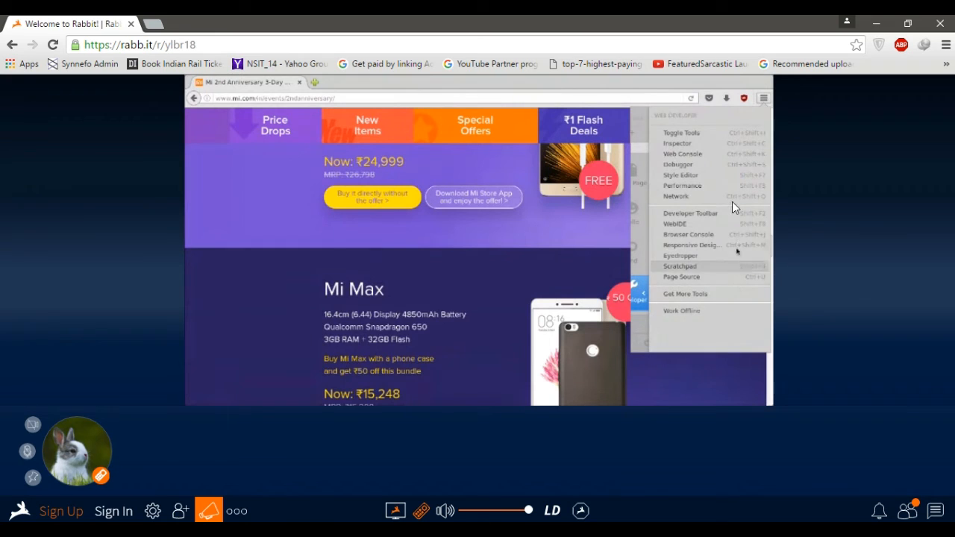
pyautogui.moveTo(731, 154)
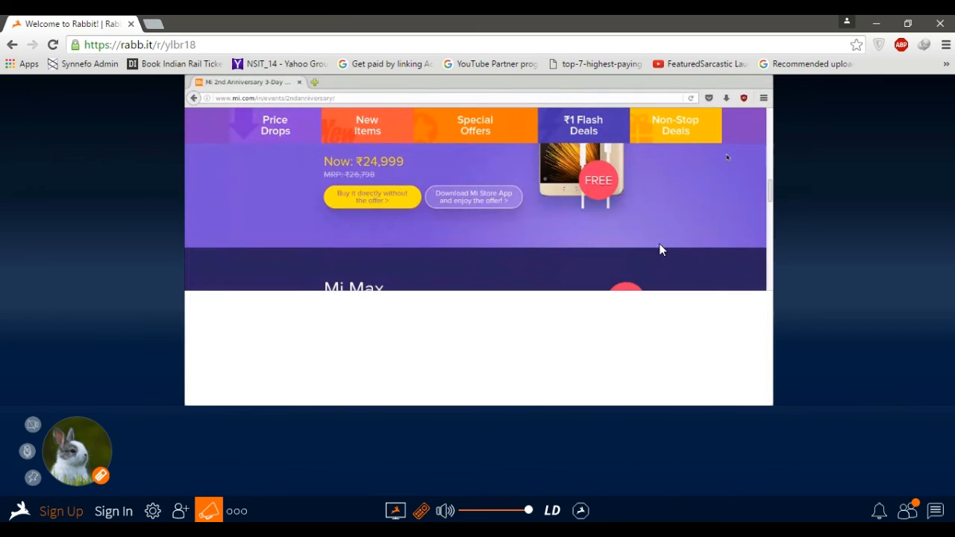
pyautogui.press('F12')
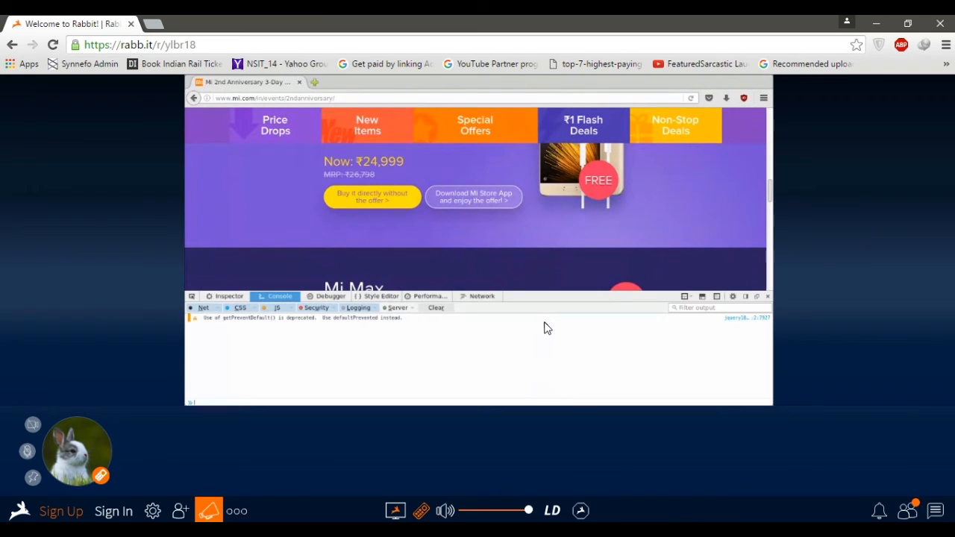
pyautogui.moveTo(387, 341)
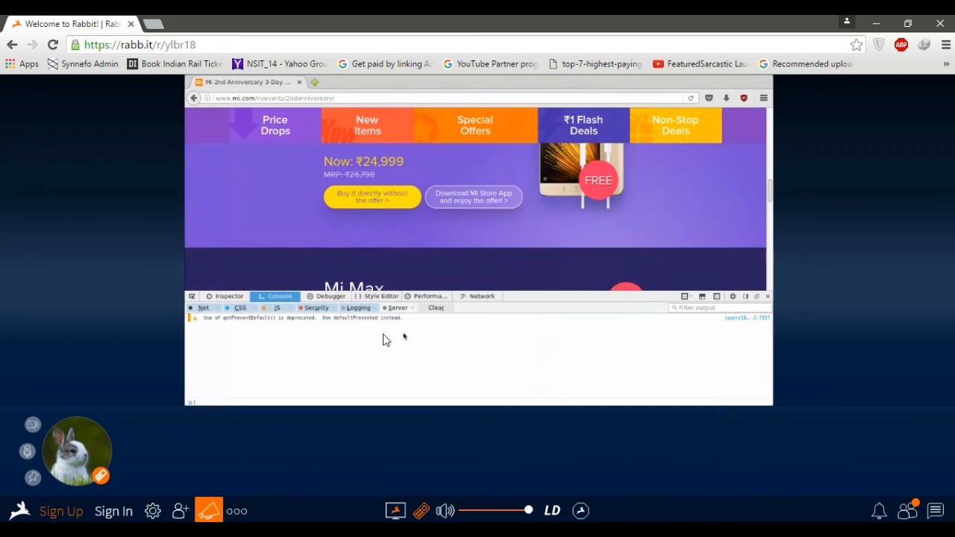
pyautogui.moveTo(416, 335)
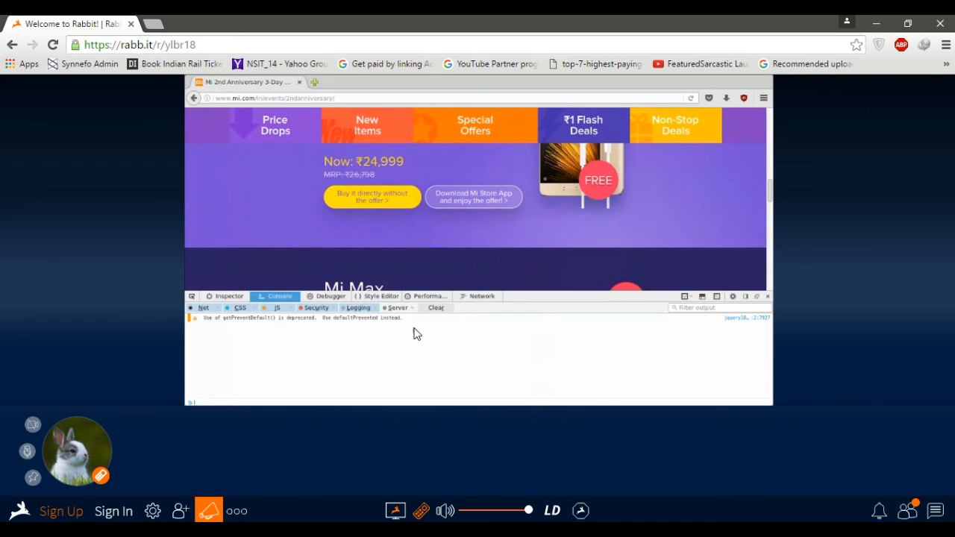
pyautogui.moveTo(454, 333)
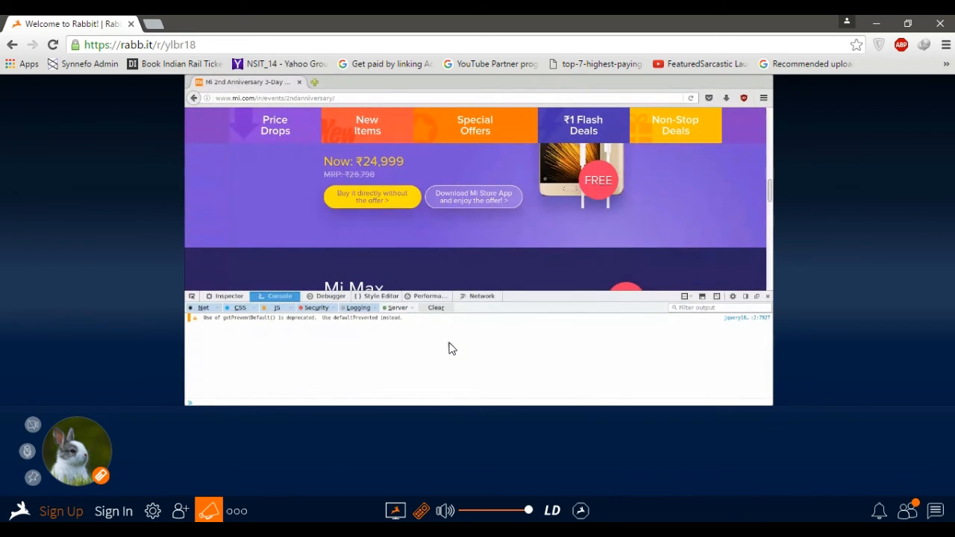
pyautogui.moveTo(630, 282)
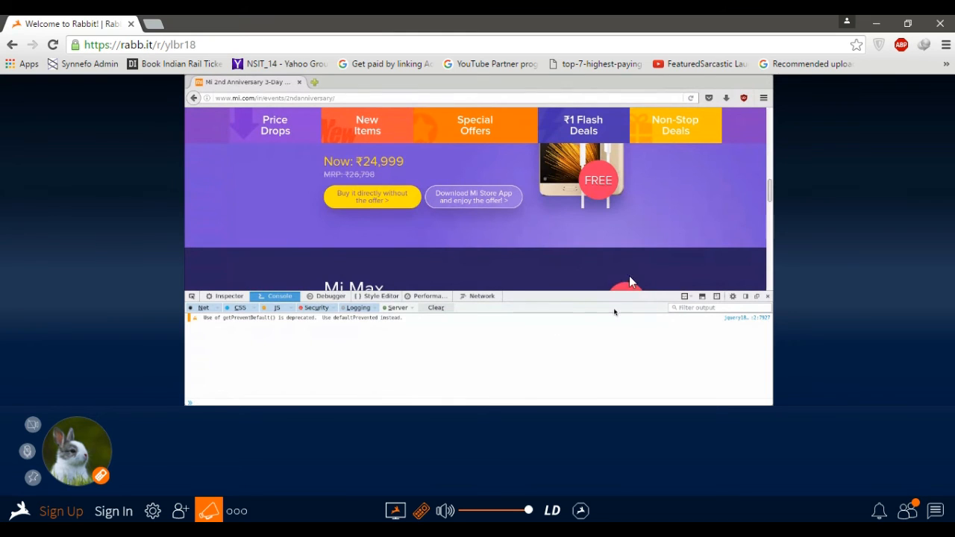
# Step: Close Developer Tools and continue down to the 10000 mAh Mi Power Bank offer at ₹1,299
pyautogui.scroll(-3)
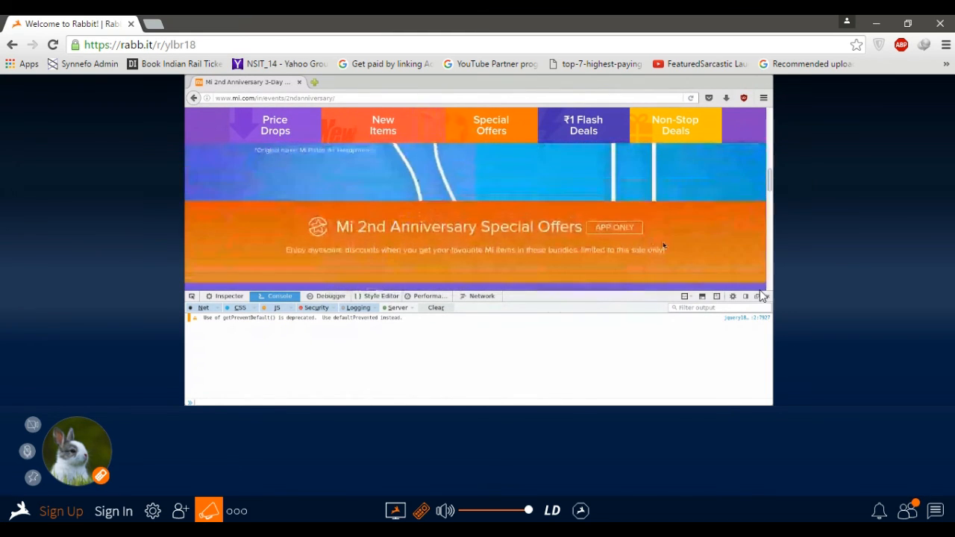
pyautogui.moveTo(769, 297)
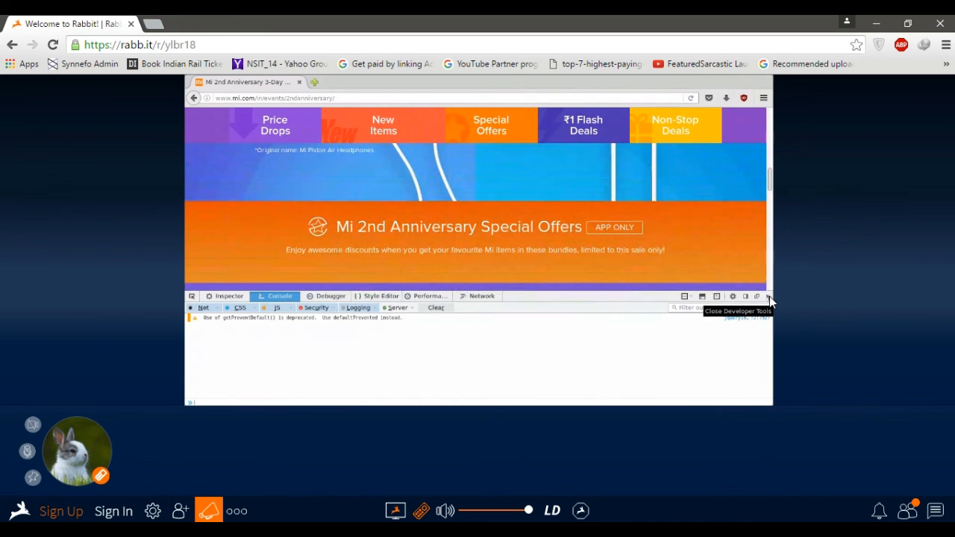
pyautogui.click(770, 295)
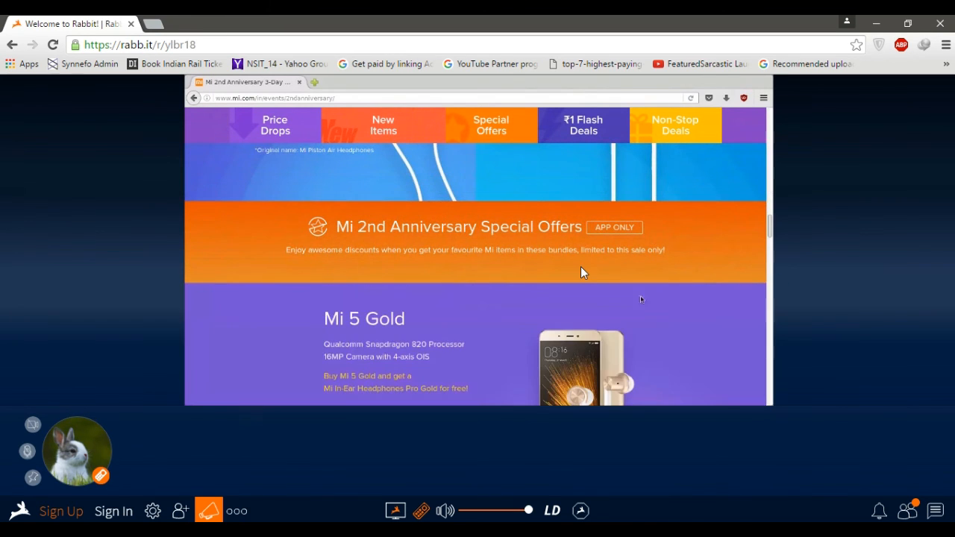
pyautogui.scroll(-3)
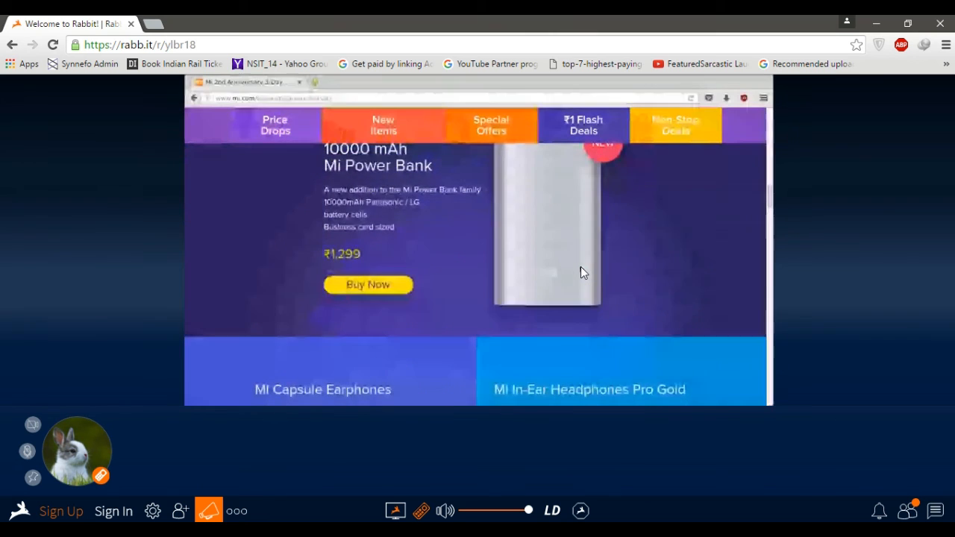